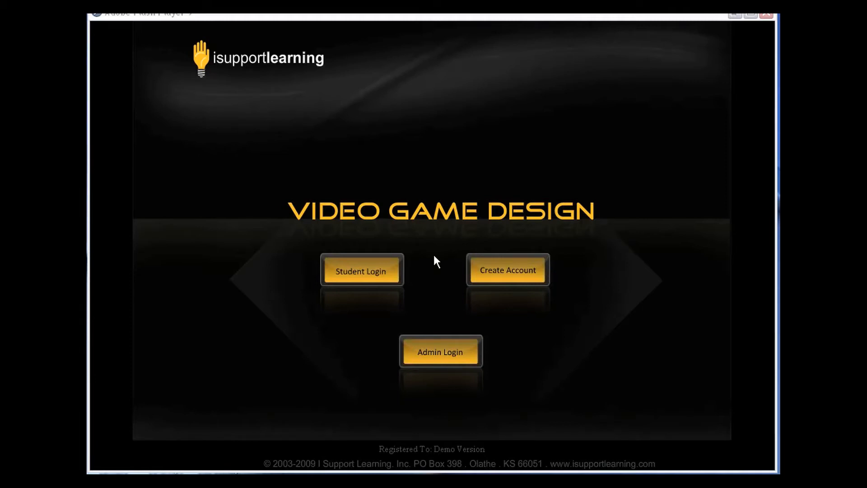
pyautogui.moveTo(378, 281)
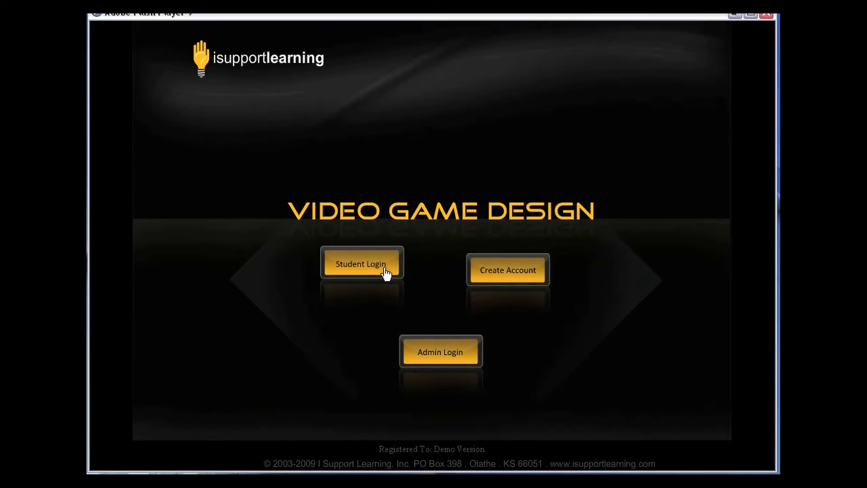
# Log in as student 'steve' with his password to reach the welcome menu.
pyautogui.click(360, 264)
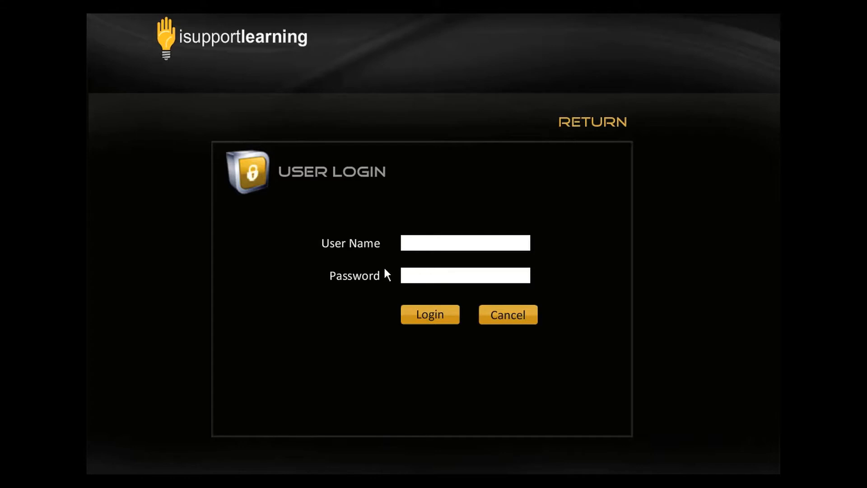
pyautogui.write('steve')
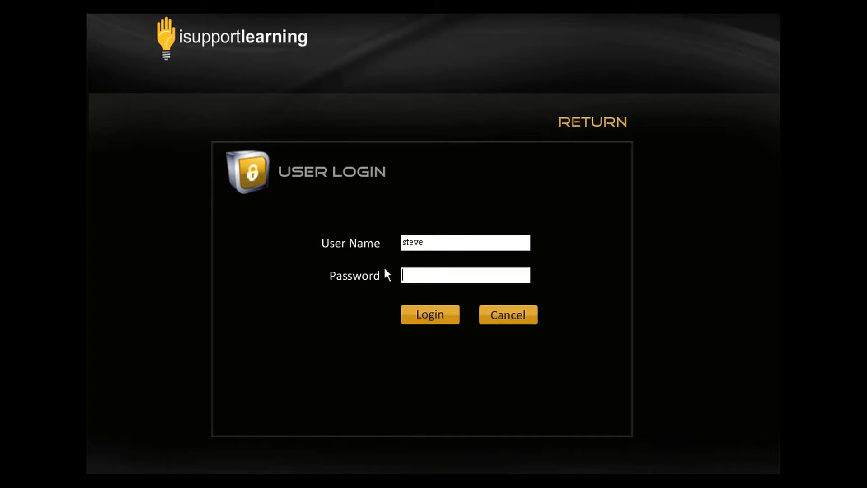
pyautogui.write('********')
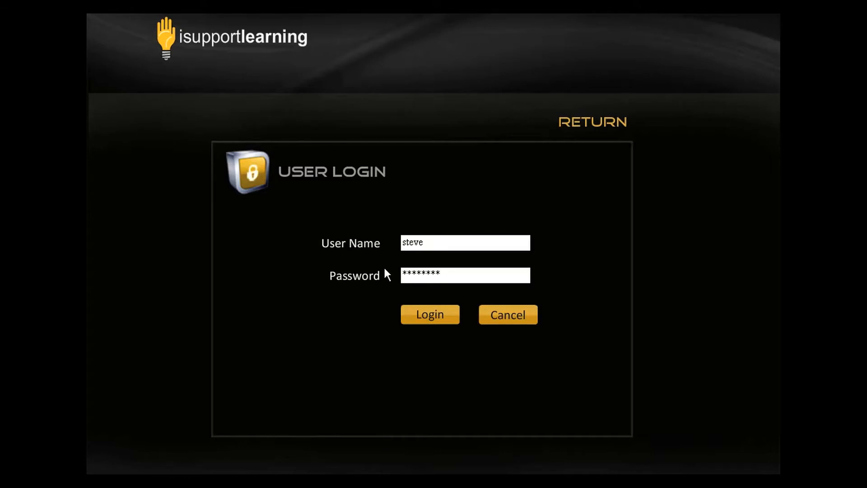
pyautogui.click(430, 314)
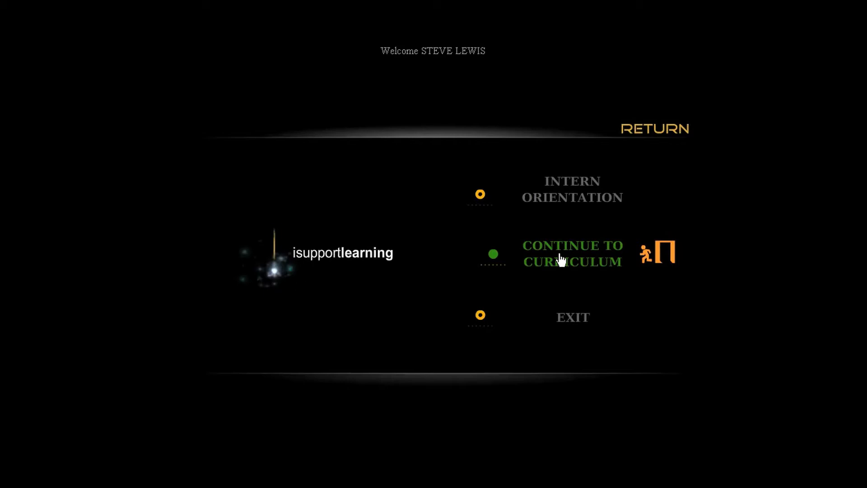
# Continue from the welcome menu to the curriculum screen with Project Carbonade.
pyautogui.click(562, 261)
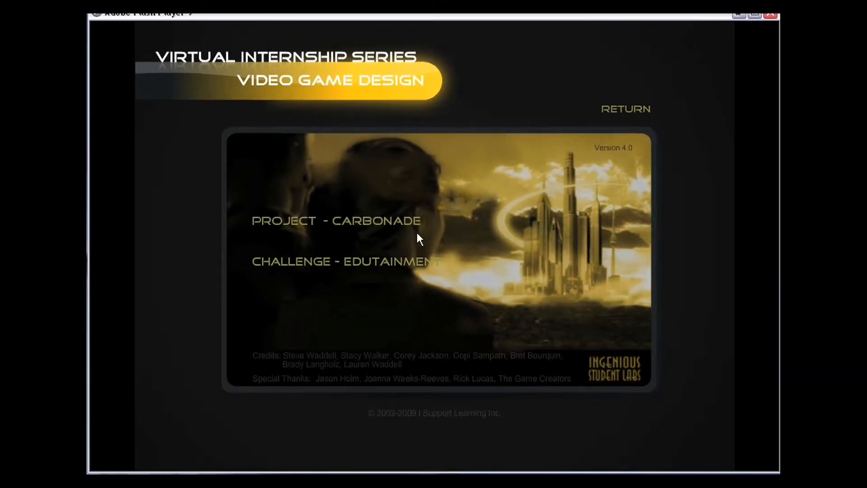
pyautogui.moveTo(398, 227)
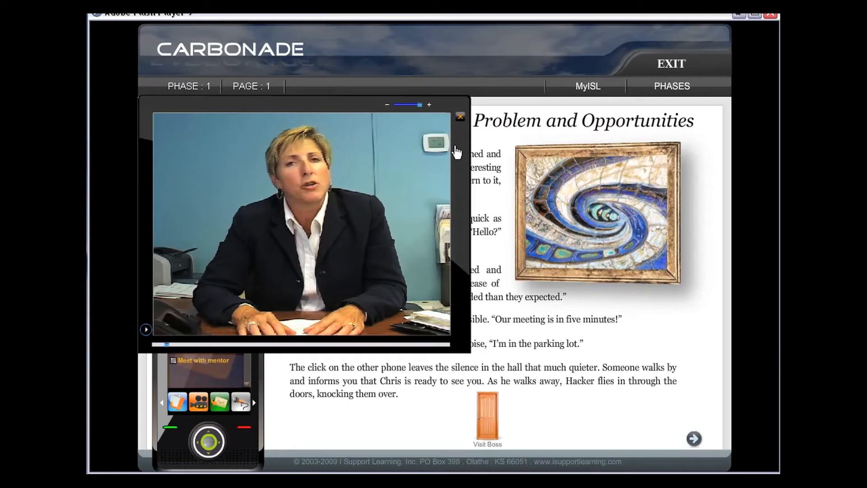
# Close the mentor video, turn to page 2, and view the 'Why Do People Play Games?' reading.
pyautogui.click(458, 116)
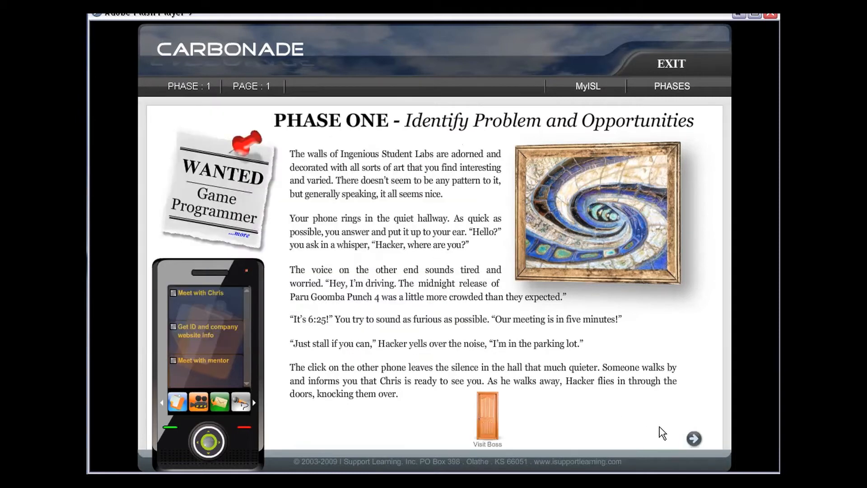
pyautogui.click(693, 437)
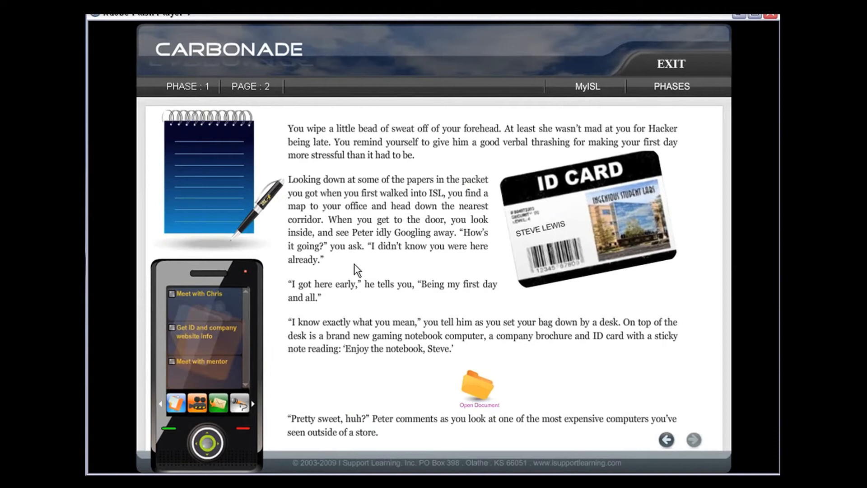
pyautogui.moveTo(255, 211)
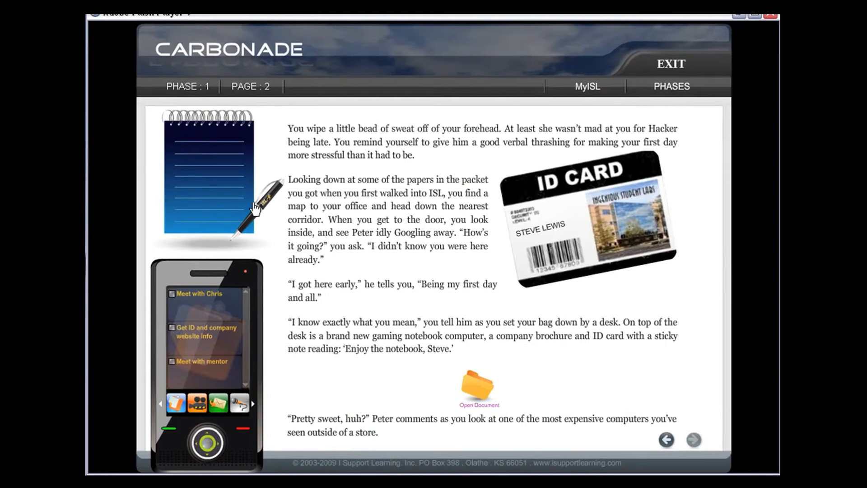
pyautogui.click(478, 386)
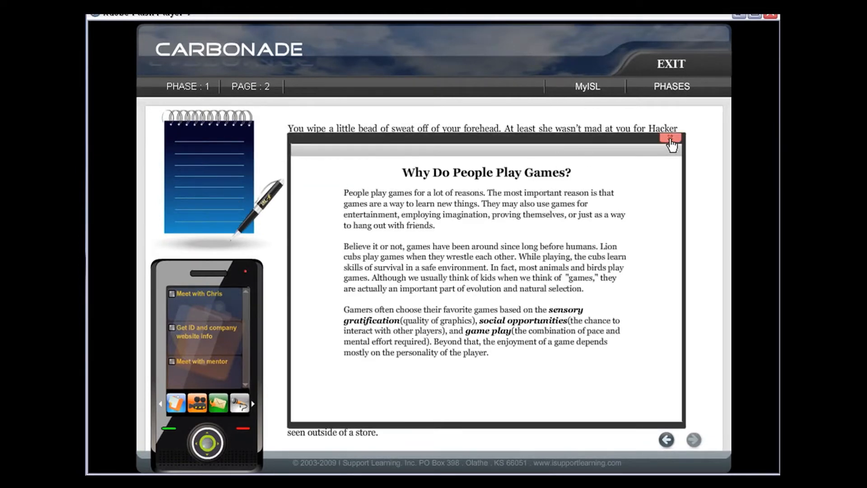
pyautogui.click(669, 140)
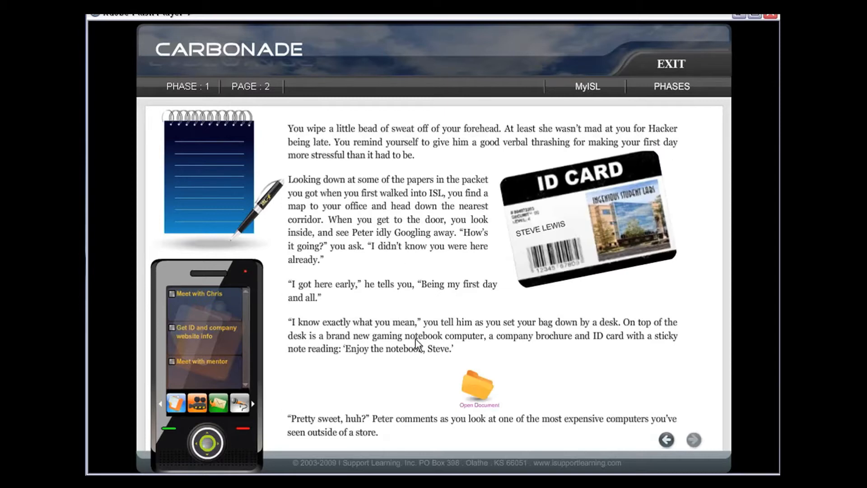
pyautogui.click(478, 387)
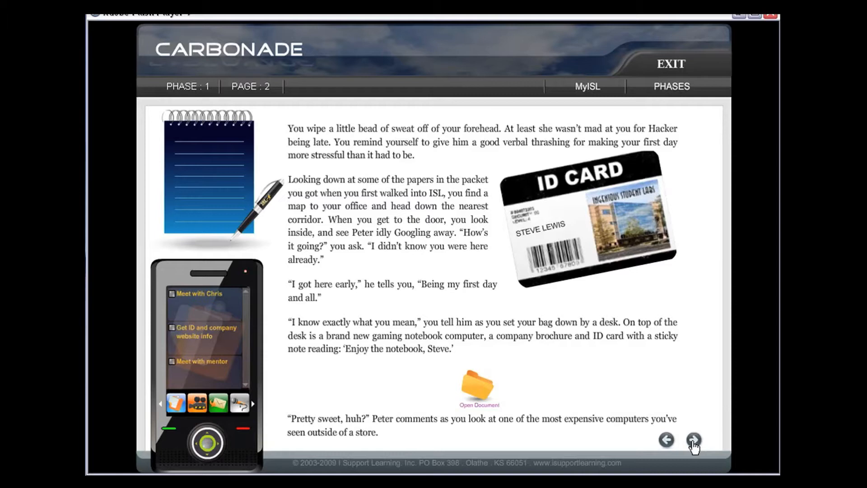
# Advance to Phase Two and view the ISL University Ethics Course and its quiz.
pyautogui.click(692, 440)
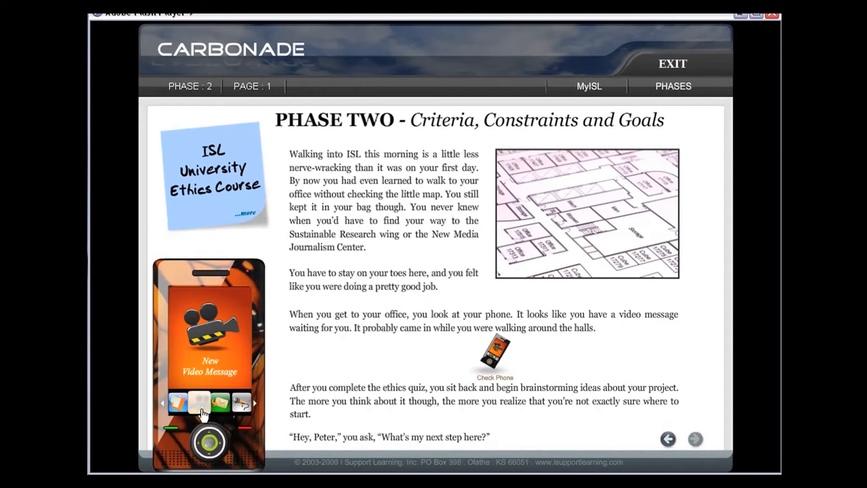
pyautogui.click(198, 403)
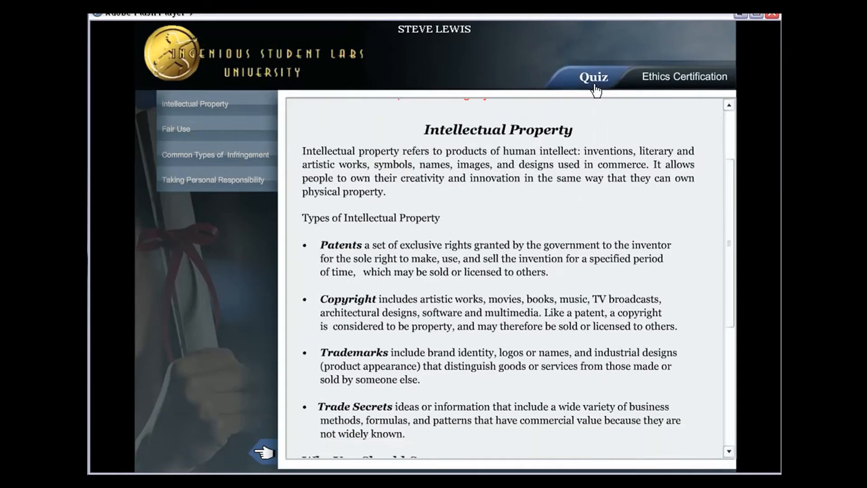
pyautogui.click(593, 76)
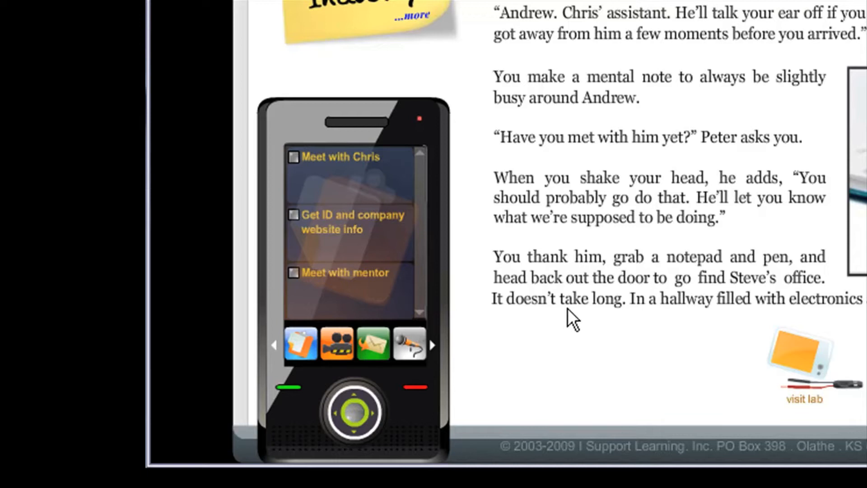
pyautogui.moveTo(407, 304)
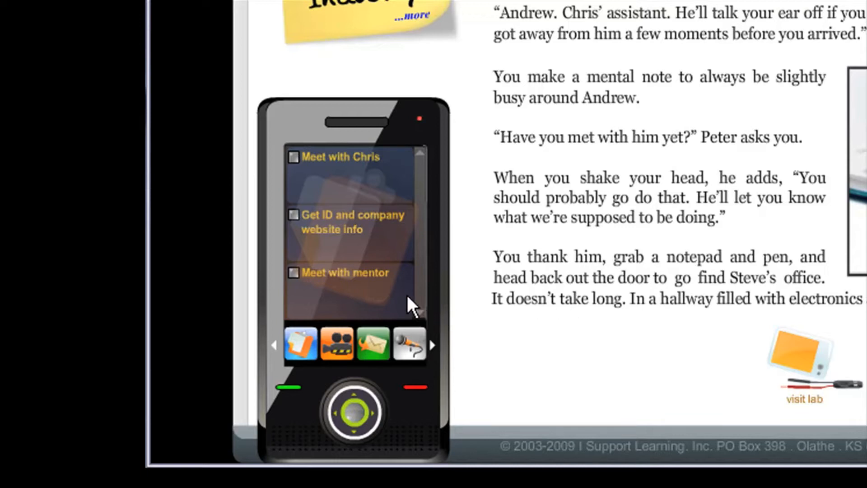
pyautogui.moveTo(382, 304)
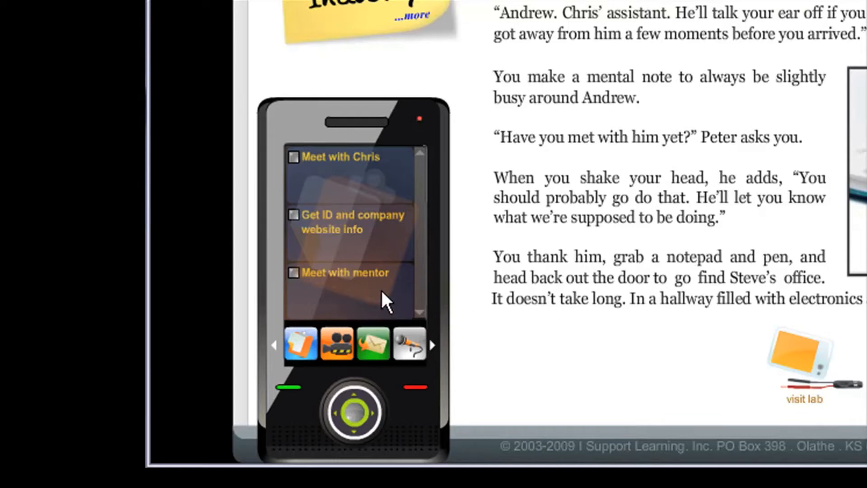
pyautogui.click(433, 345)
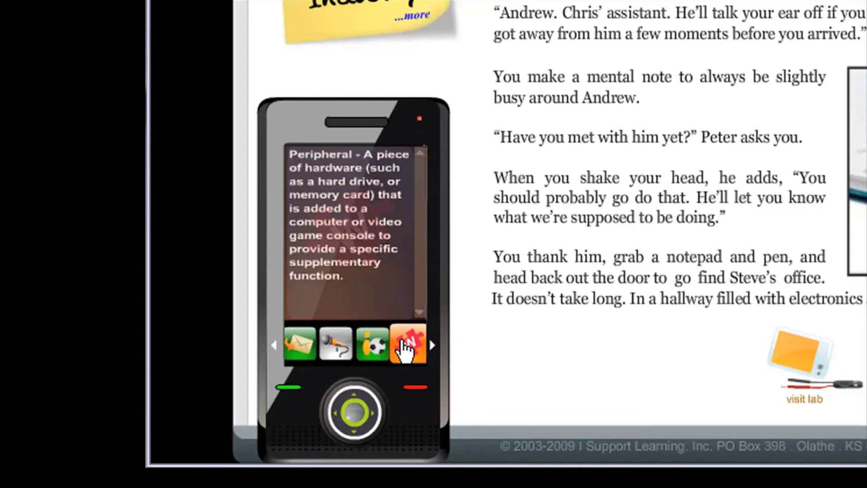
pyautogui.click(374, 344)
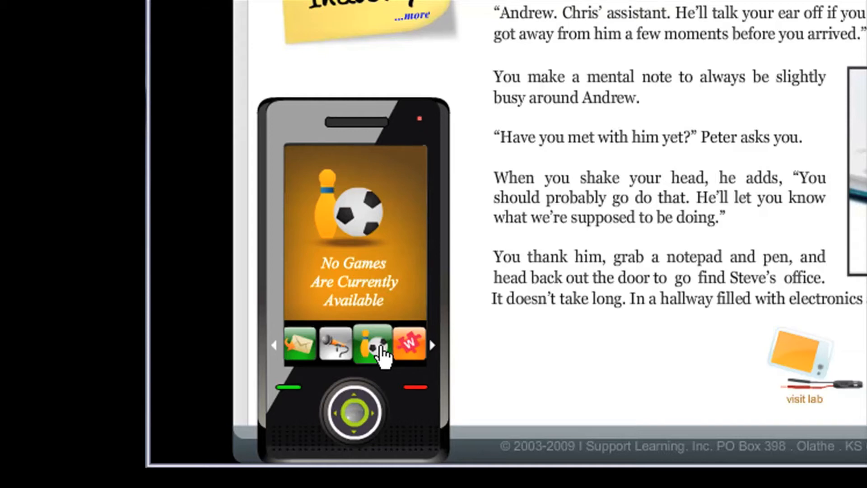
pyautogui.moveTo(336, 355)
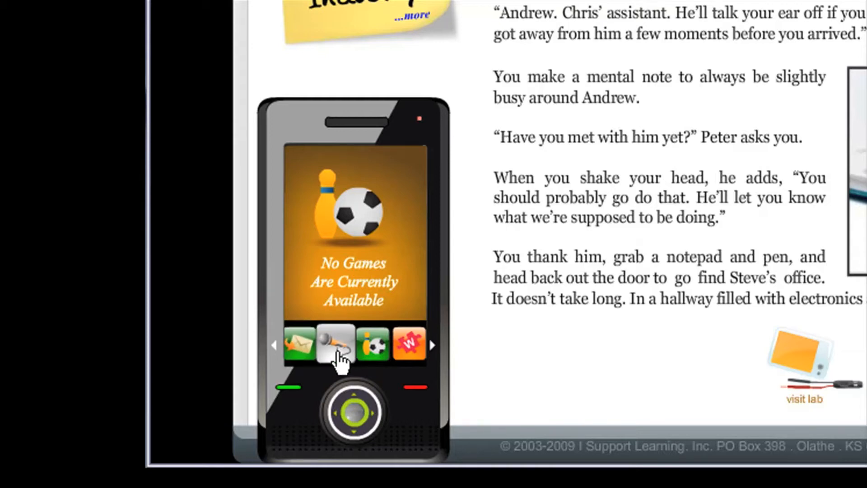
pyautogui.click(300, 345)
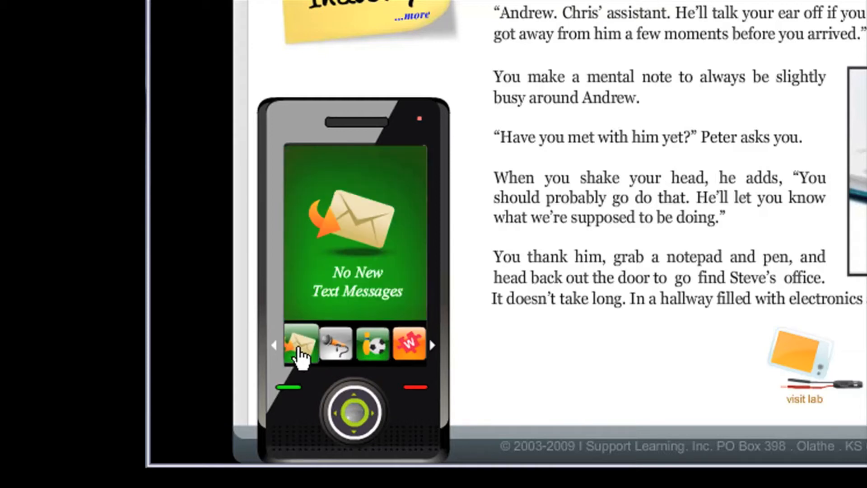
pyautogui.click(277, 346)
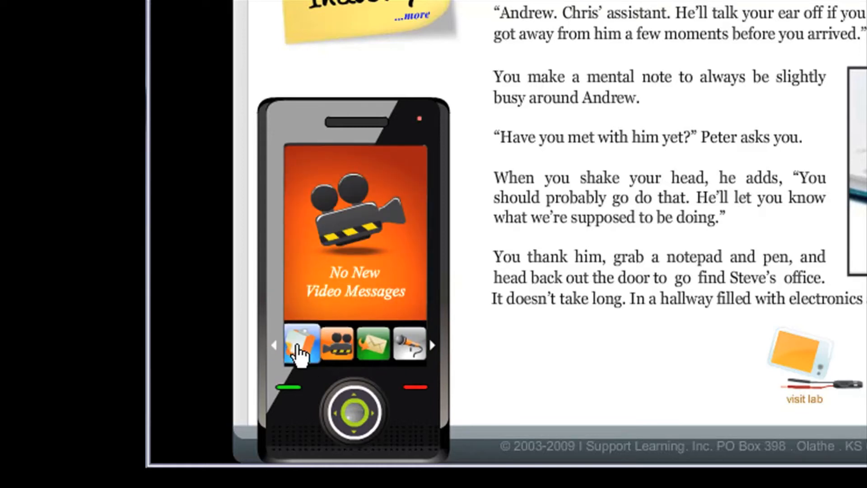
pyautogui.click(300, 344)
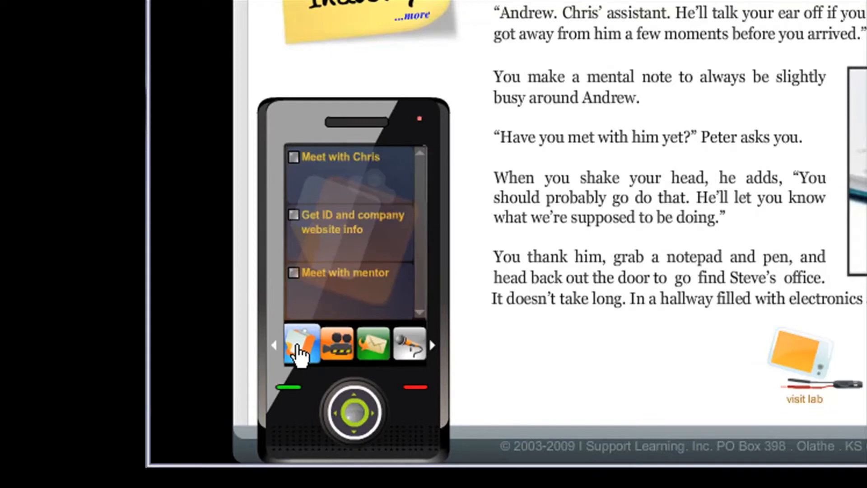
pyautogui.moveTo(456, 168)
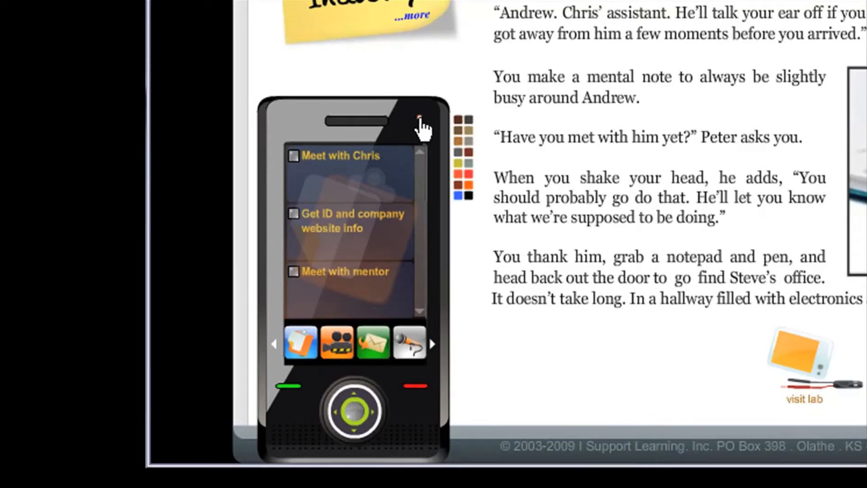
pyautogui.moveTo(495, 156)
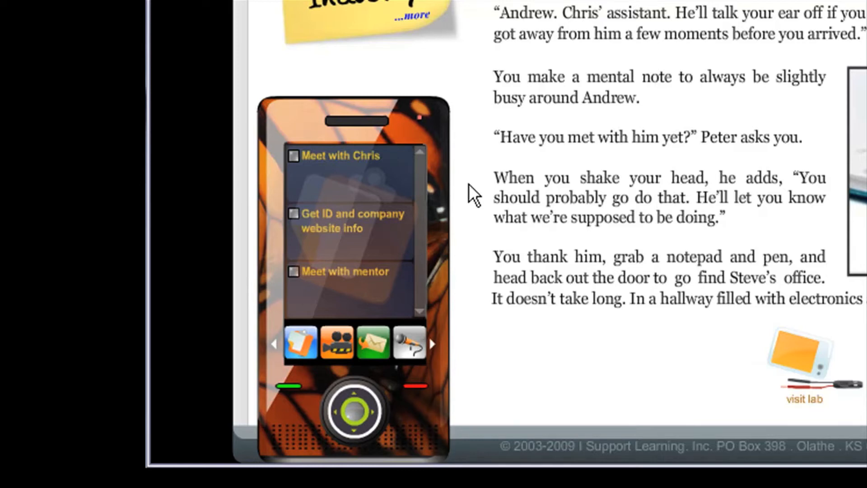
pyautogui.moveTo(419, 129)
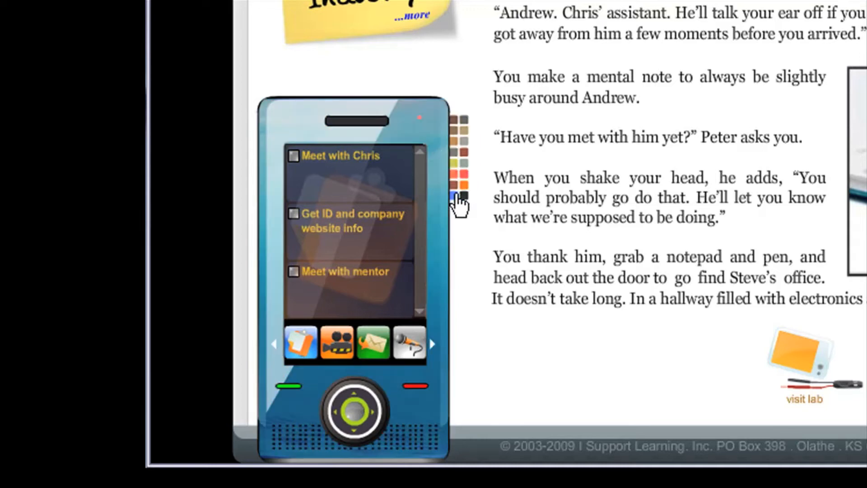
pyautogui.moveTo(424, 124)
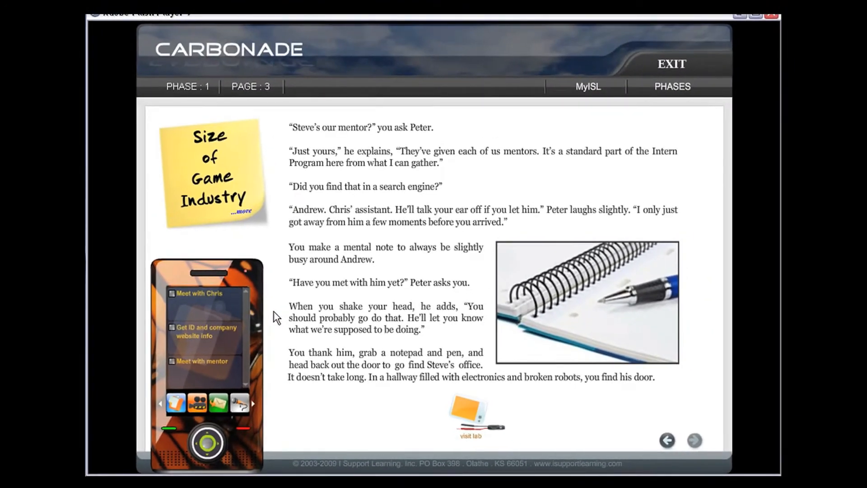
# Go to story page 4 and open Steve's New Internship and Project email.
pyautogui.click(670, 440)
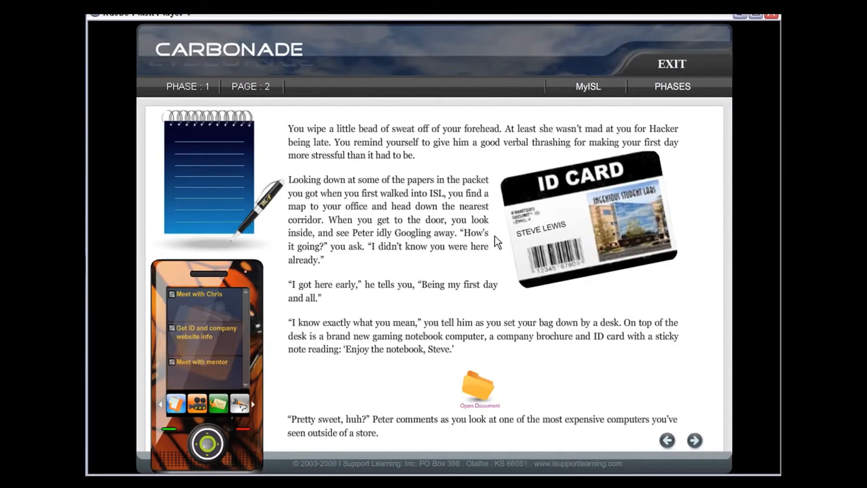
pyautogui.moveTo(548, 241)
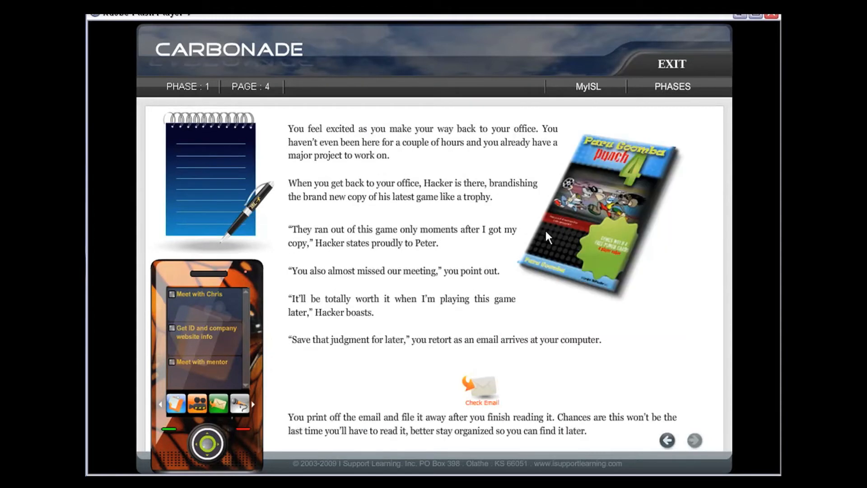
pyautogui.click(481, 389)
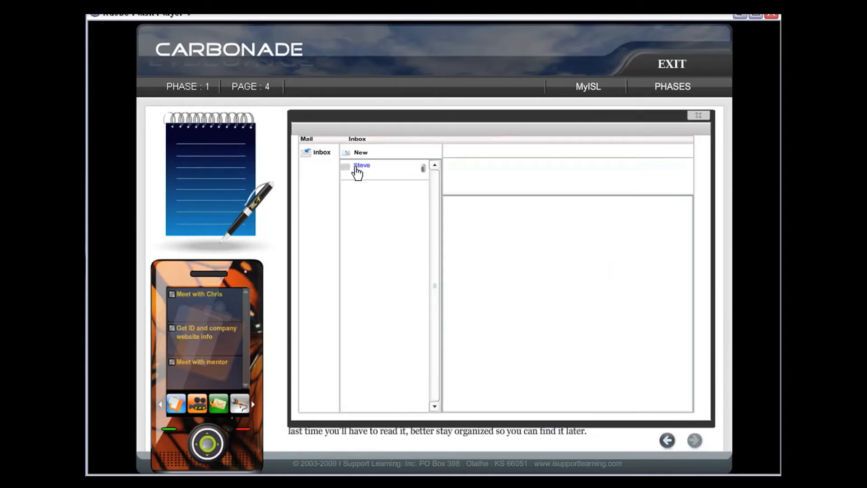
pyautogui.click(362, 166)
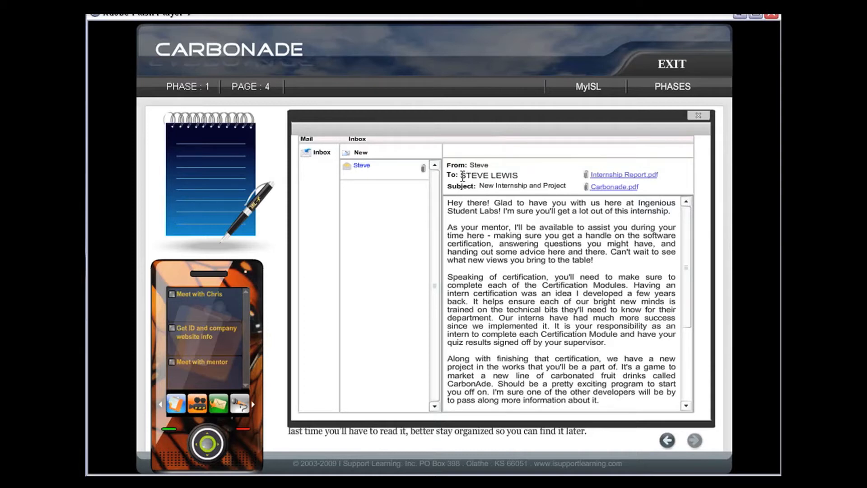
pyautogui.moveTo(488, 212)
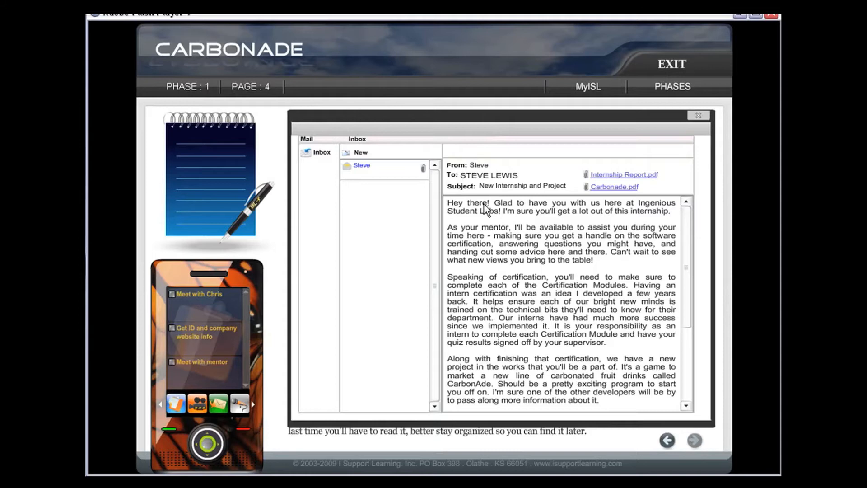
pyautogui.moveTo(637, 214)
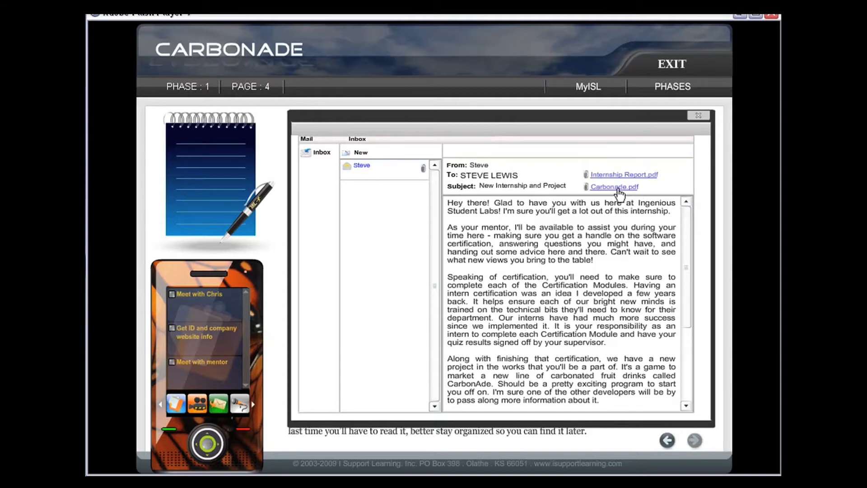
pyautogui.click(623, 175)
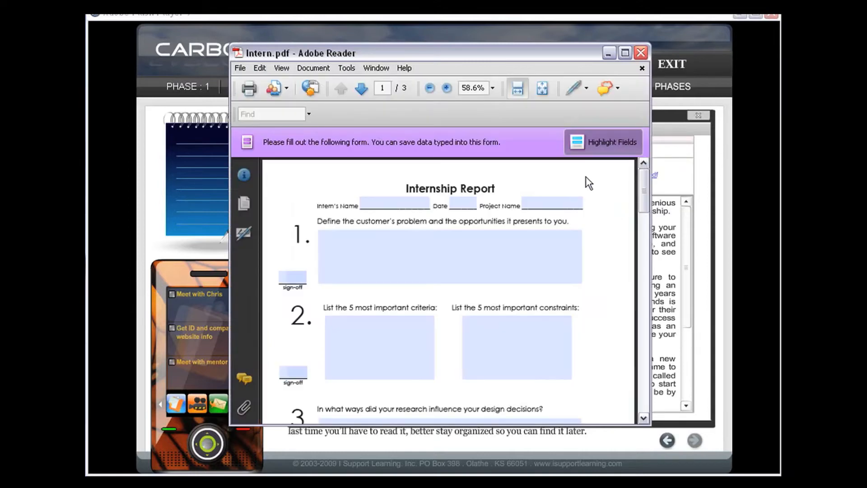
pyautogui.scroll(-3)
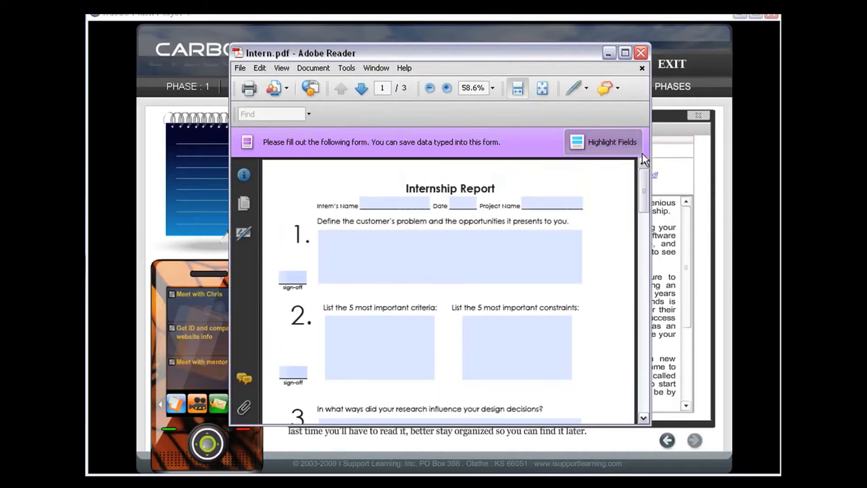
pyautogui.click(240, 67)
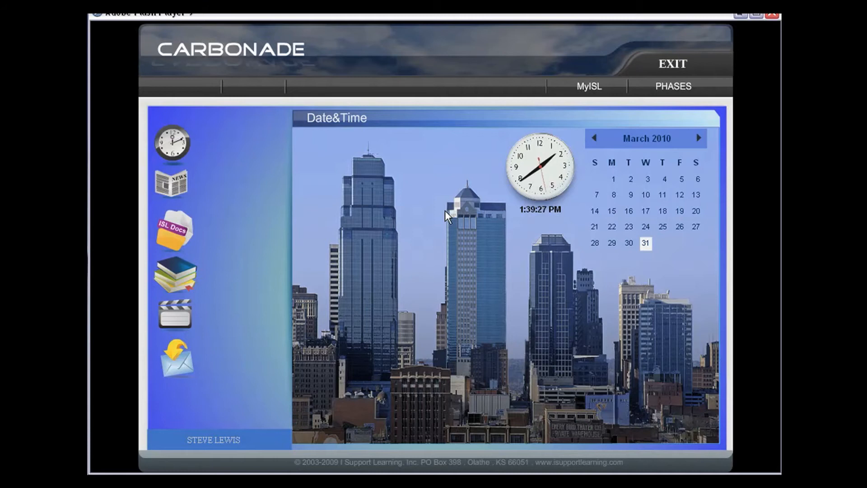
pyautogui.moveTo(173, 189)
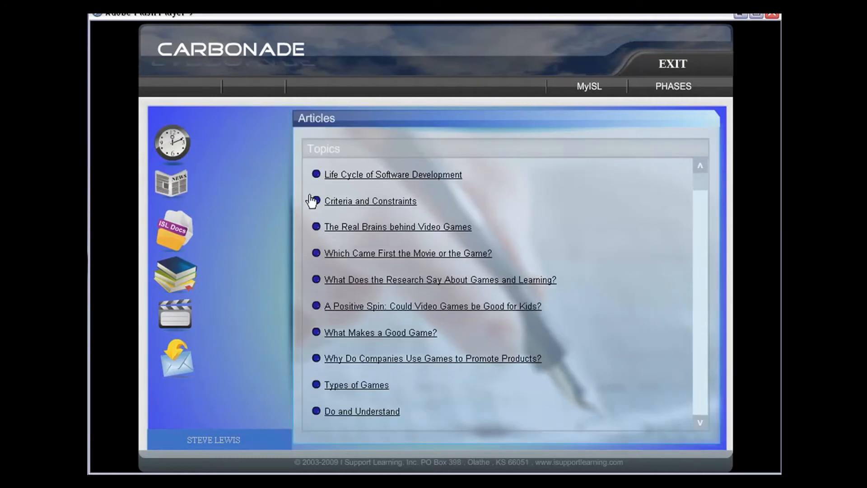
# Browse the ISL Docs list and the Customizing Your Game bookmarks.
pyautogui.click(173, 232)
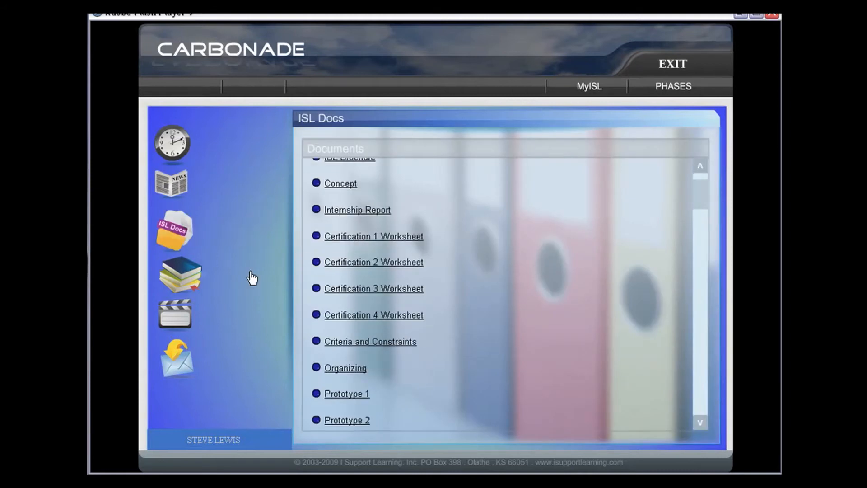
pyautogui.click(179, 274)
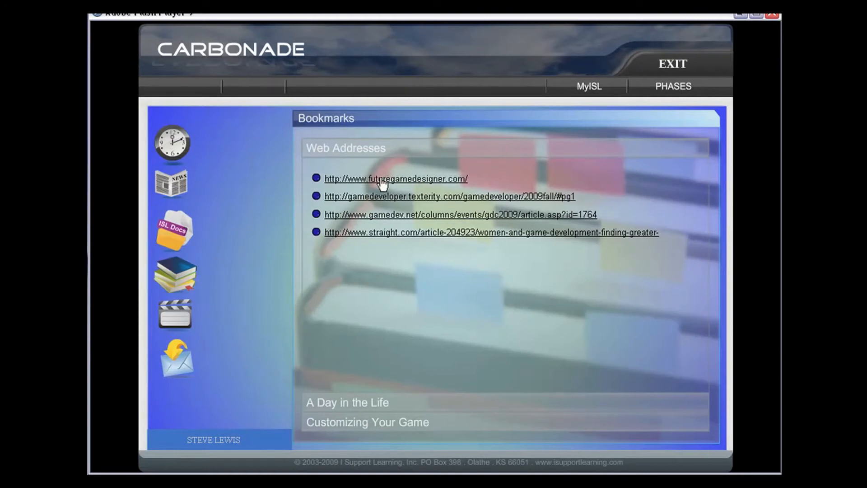
pyautogui.click(371, 421)
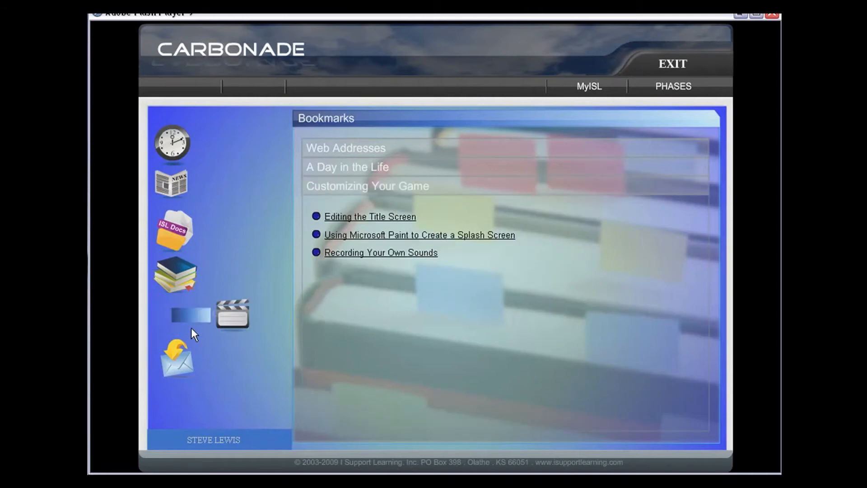
# Page through the video tutorials, then open the ISL Email inbox.
pyautogui.click(232, 314)
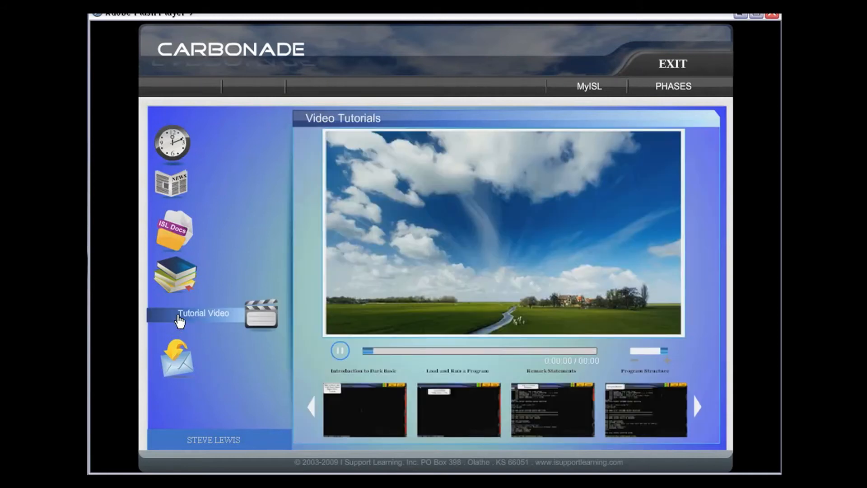
pyautogui.click(700, 407)
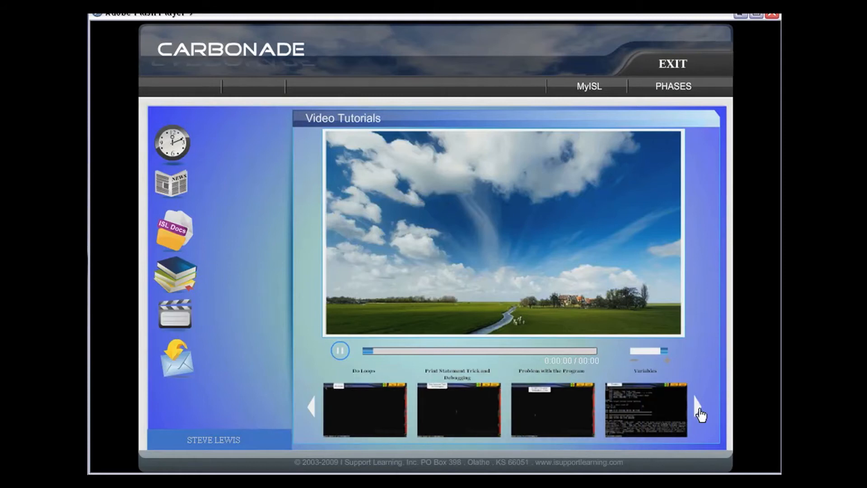
pyautogui.click(699, 414)
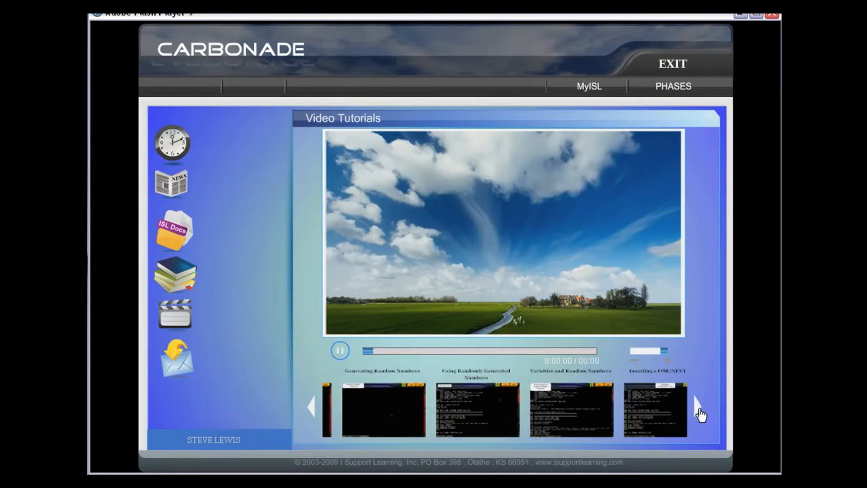
pyautogui.click(700, 414)
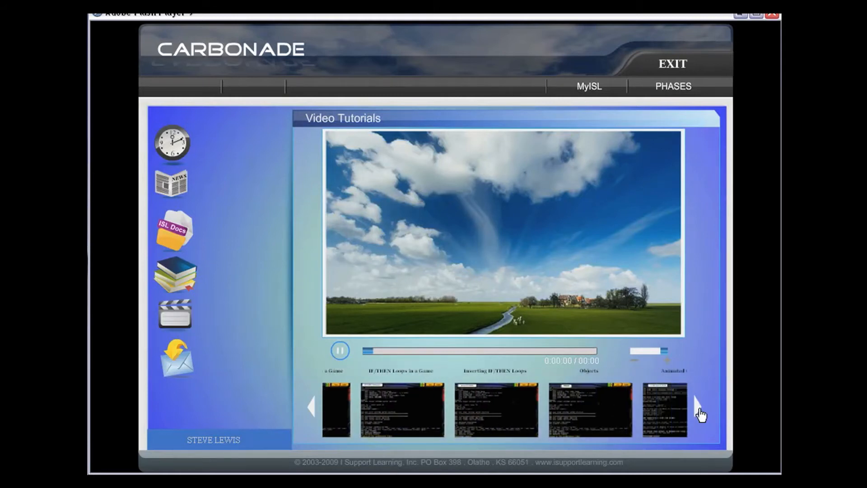
pyautogui.click(174, 362)
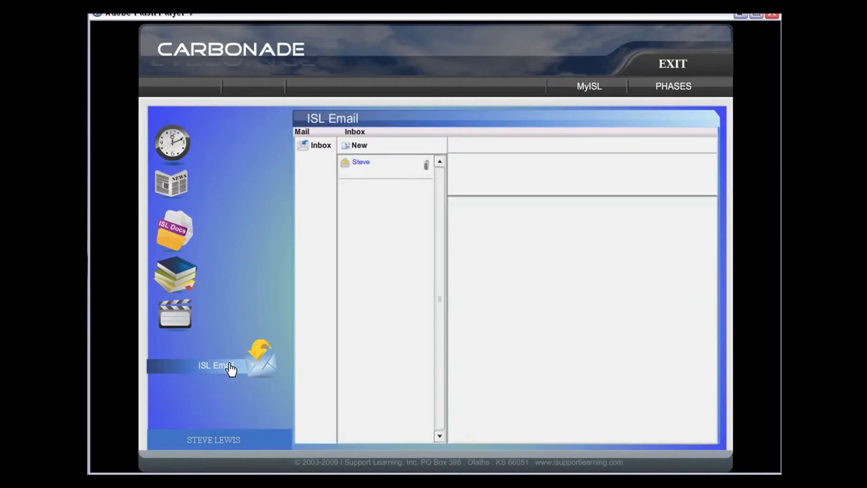
pyautogui.click(361, 162)
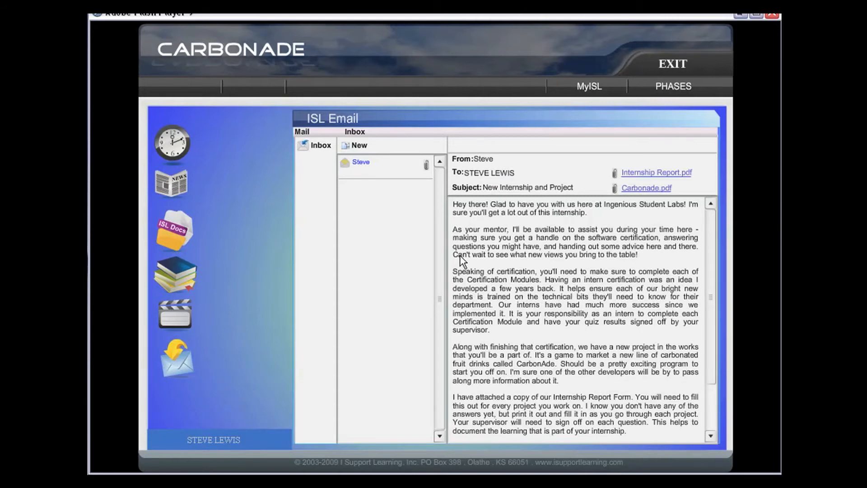
pyautogui.click(647, 188)
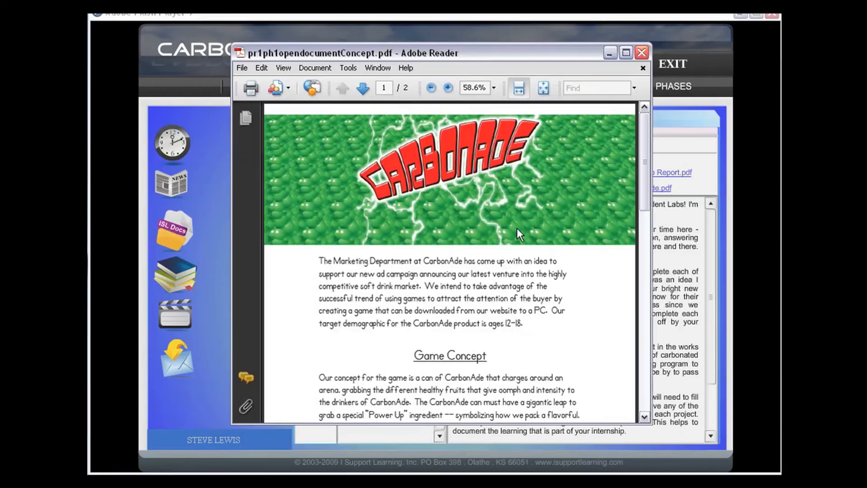
pyautogui.moveTo(646, 149)
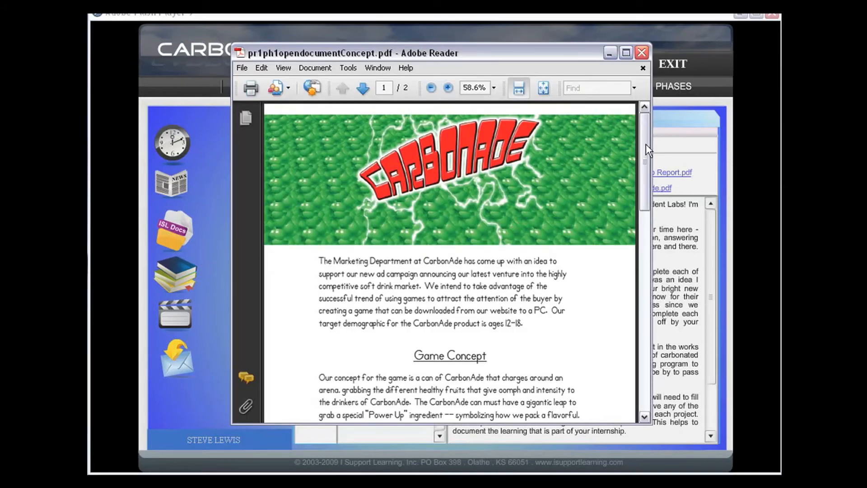
pyautogui.scroll(-3)
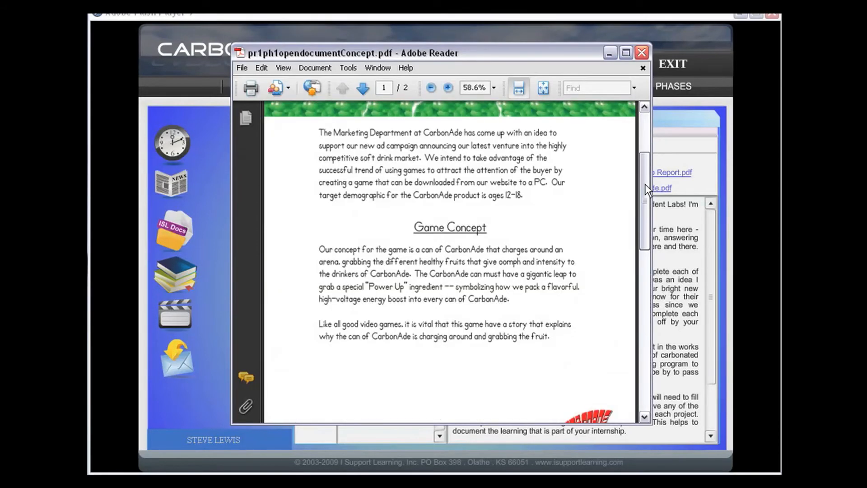
pyautogui.click(641, 52)
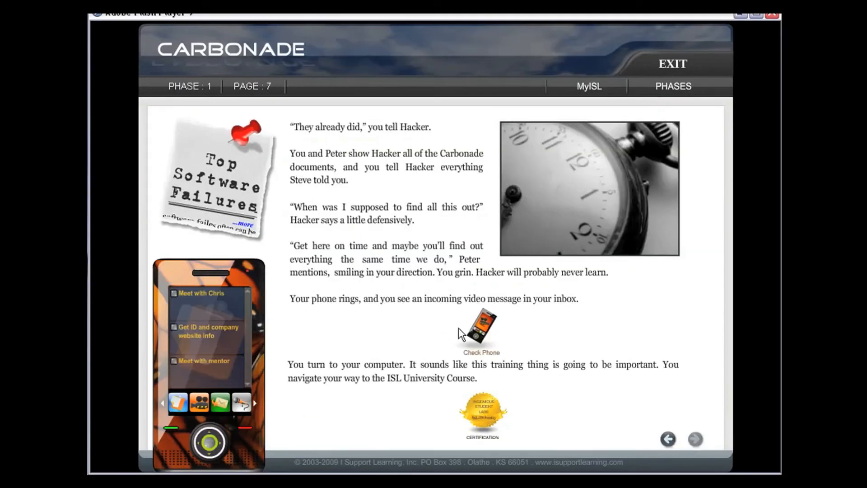
# Open Certification I on Game Engines, Programs and Basic Commands from Phase 1, page 7.
pyautogui.click(199, 404)
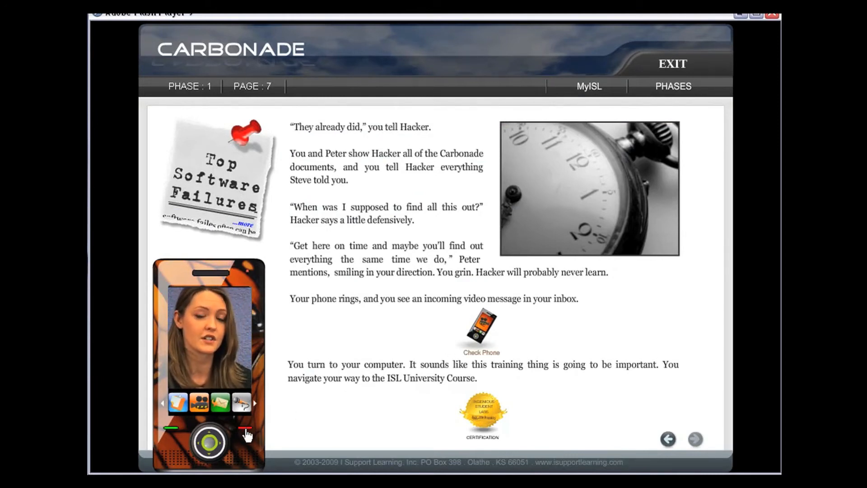
pyautogui.click(178, 403)
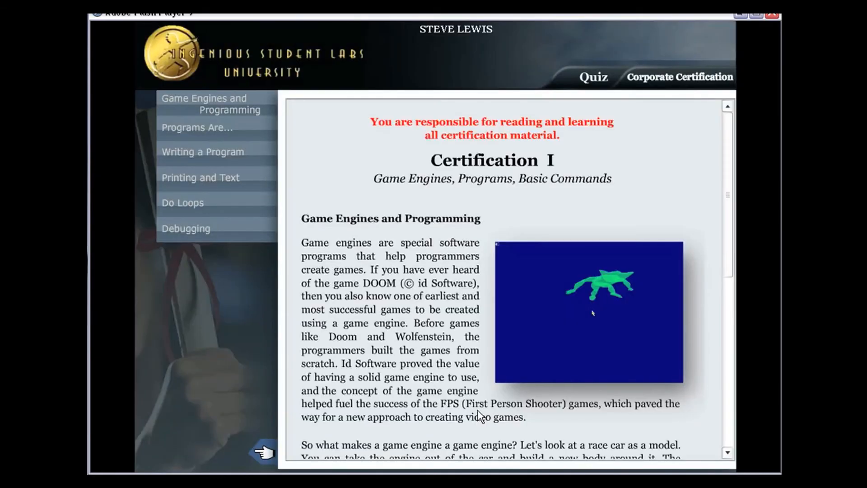
# Scroll through Certification I, open its Worksheet, and start the quiz.
pyautogui.scroll(-3)
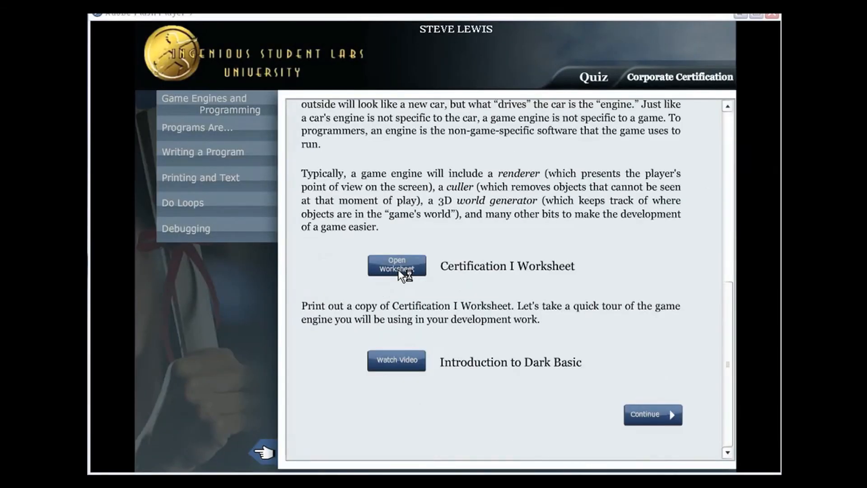
pyautogui.click(397, 265)
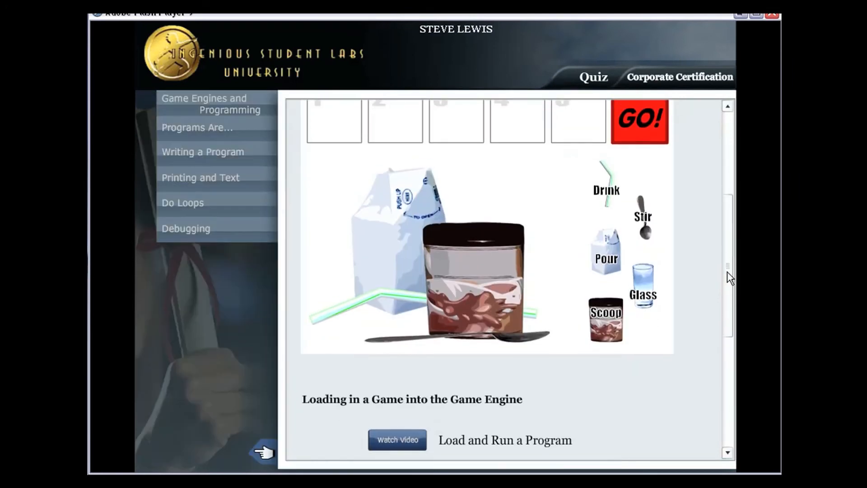
pyautogui.click(595, 76)
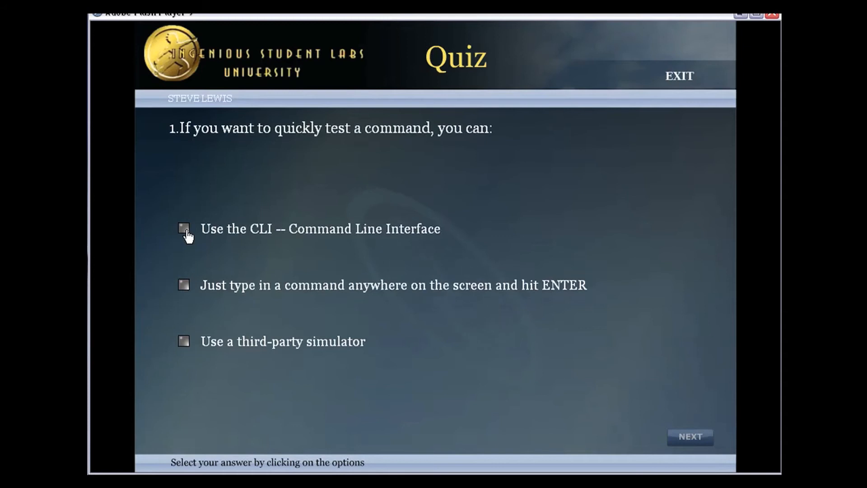
# Answer the Certification I quiz through question 10, choosing 'code or a list of commands'.
pyautogui.click(690, 437)
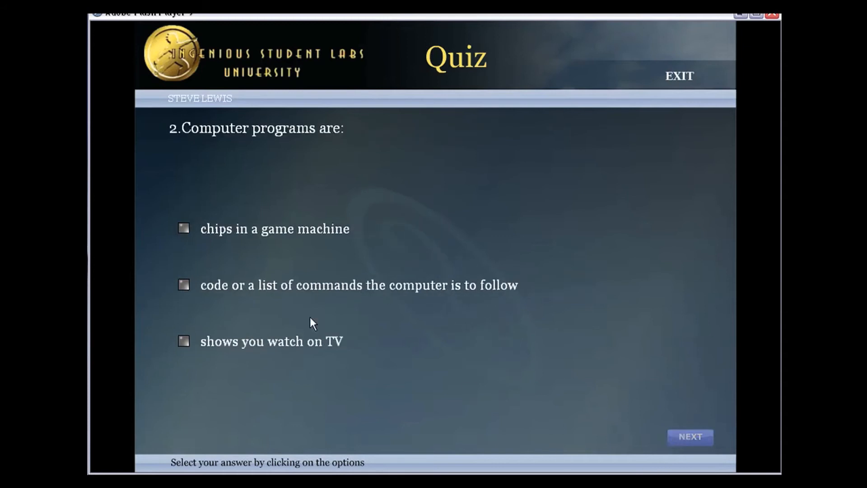
pyautogui.moveTo(184, 230)
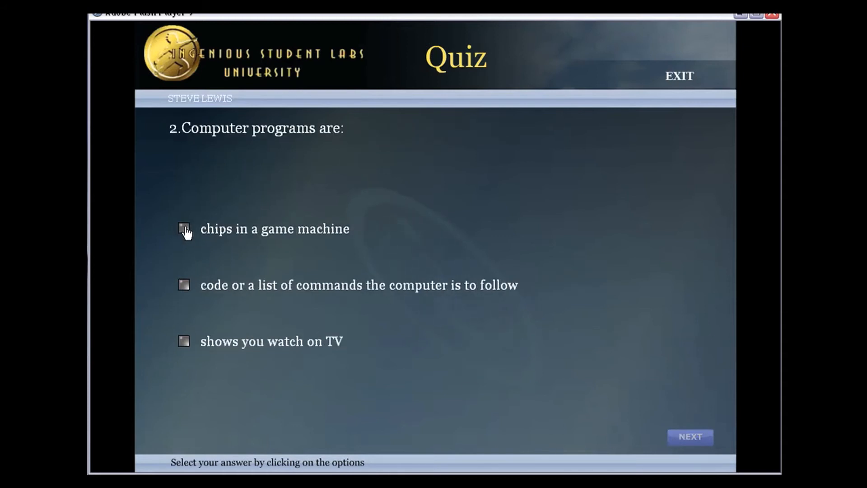
pyautogui.click(184, 285)
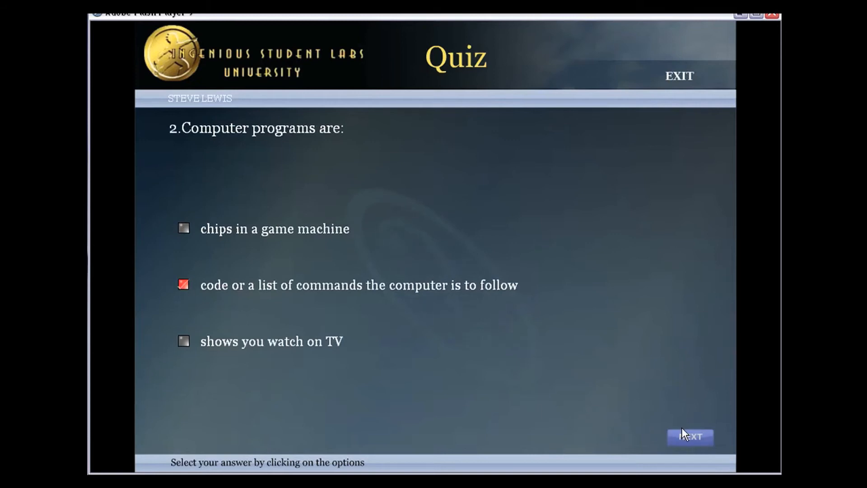
pyautogui.click(690, 437)
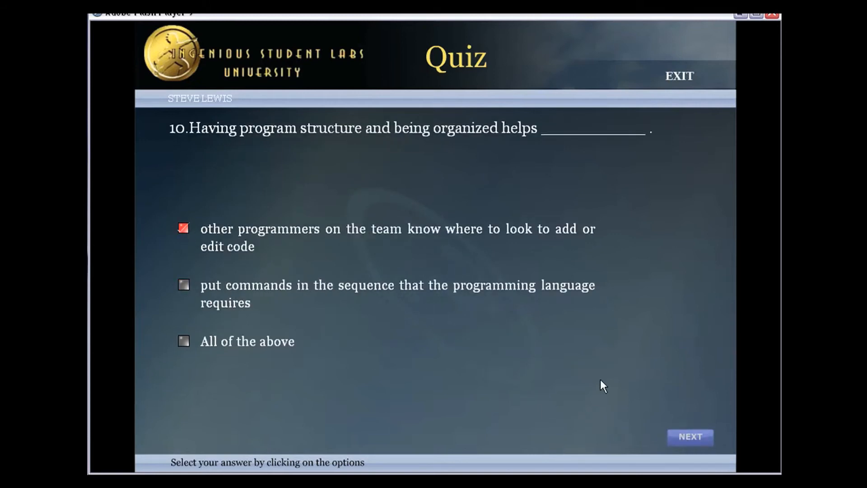
pyautogui.click(691, 437)
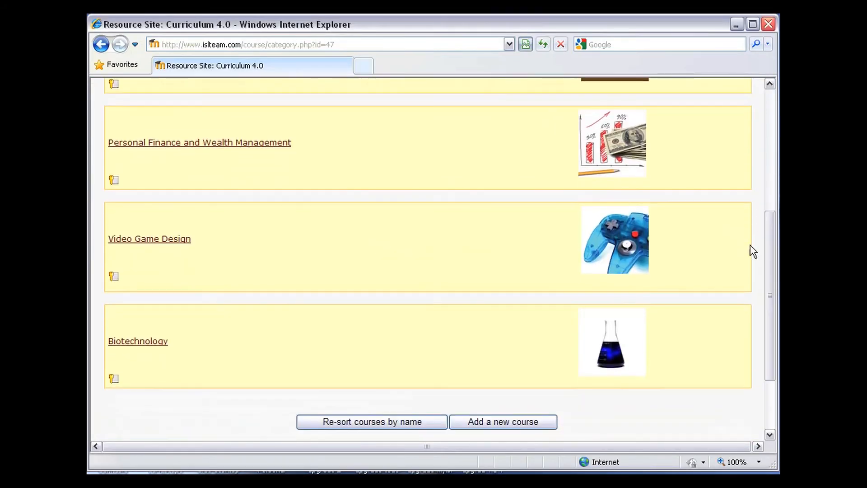
# Open the Video Game Design course page and scroll through the Read Me First educator notes PDF.
pyautogui.click(149, 239)
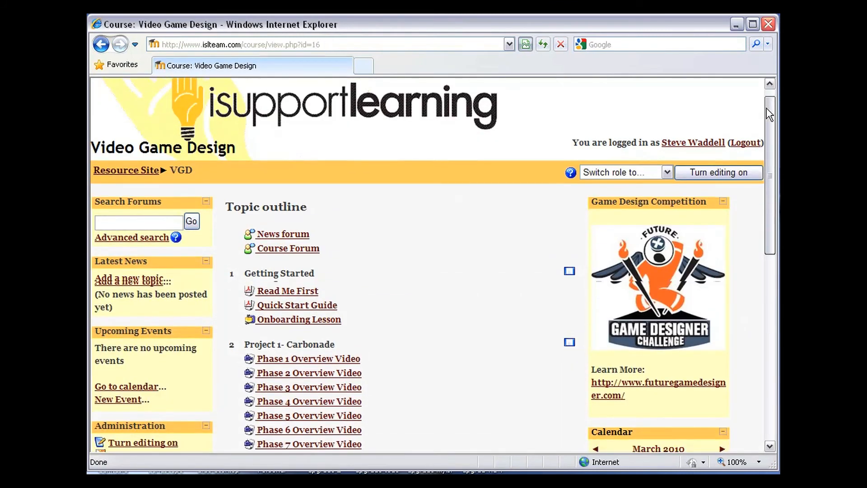
pyautogui.scroll(-3)
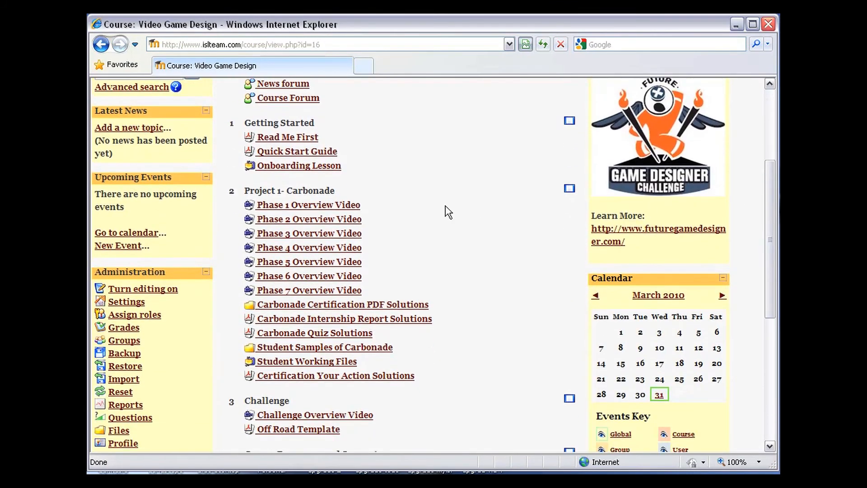
pyautogui.click(308, 204)
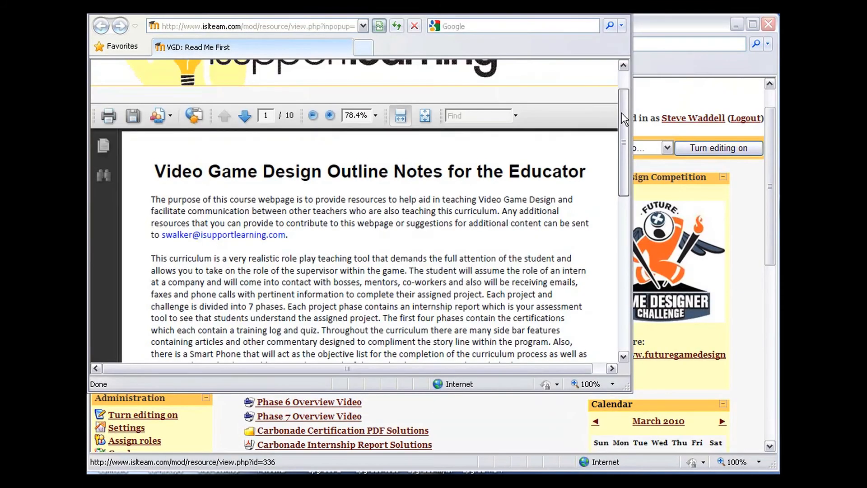
pyautogui.scroll(-3)
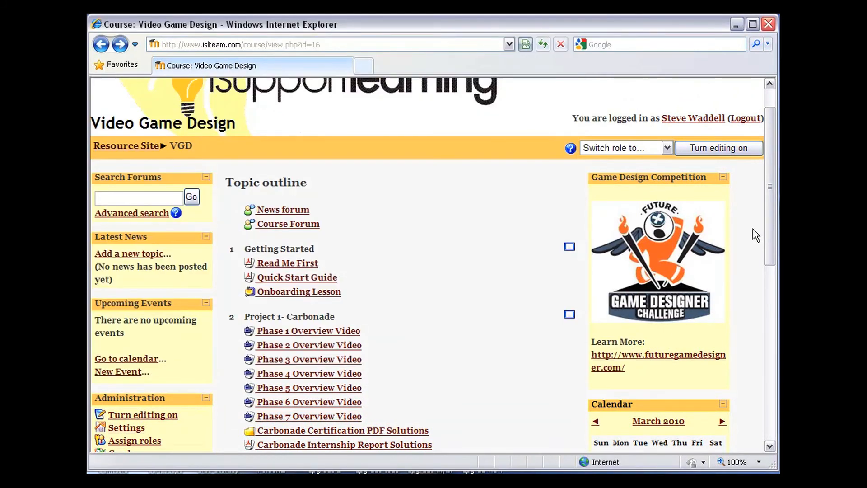
pyautogui.moveTo(568, 351)
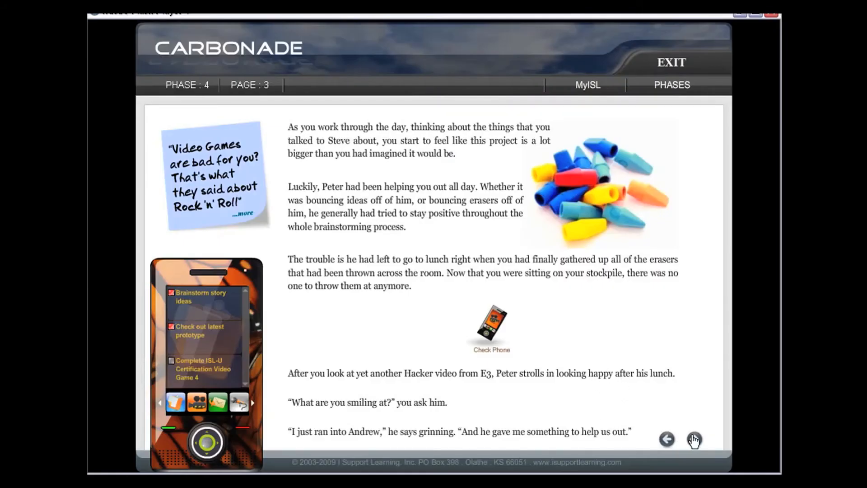
# Advance the story, watch the phone video message, and play Steve's video on Phase 5 page 3.
pyautogui.click(693, 439)
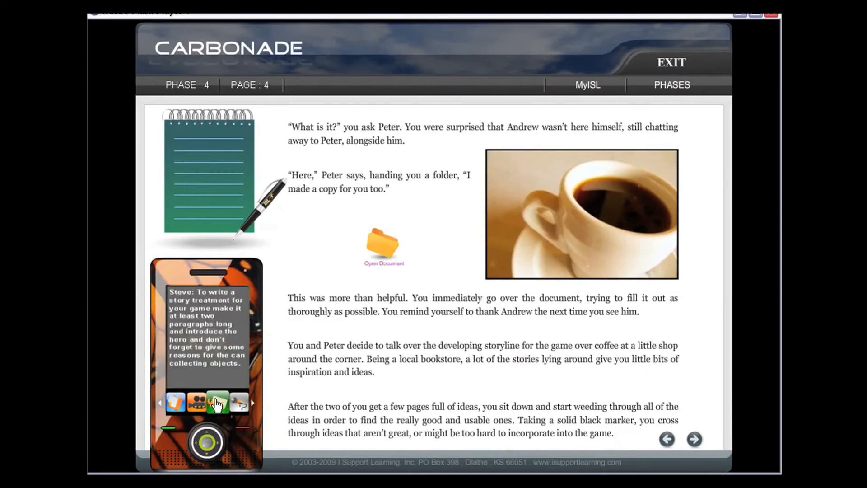
pyautogui.moveTo(295, 376)
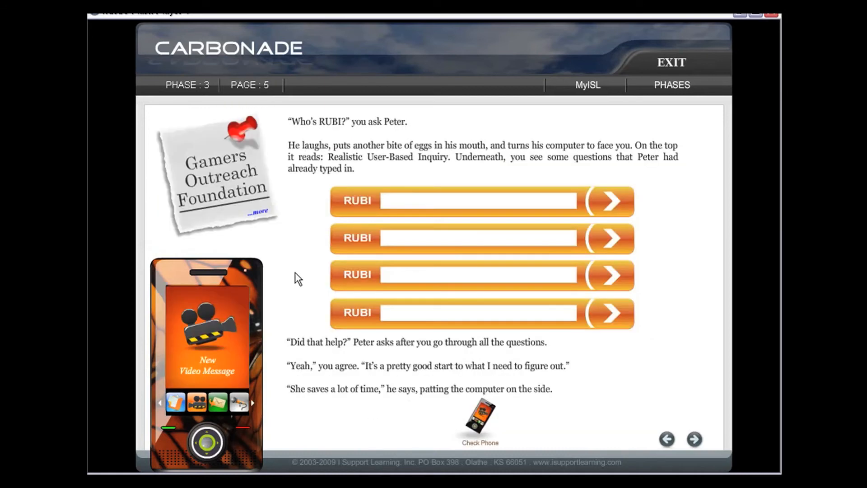
pyautogui.moveTo(193, 405)
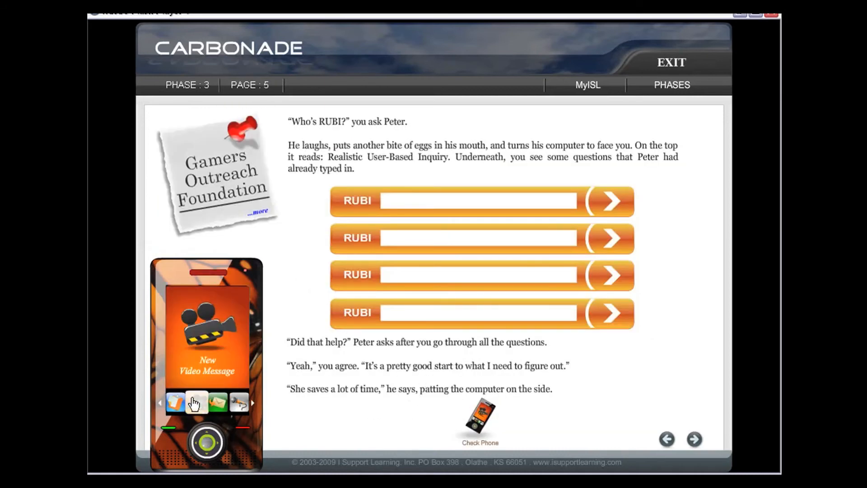
pyautogui.click(194, 403)
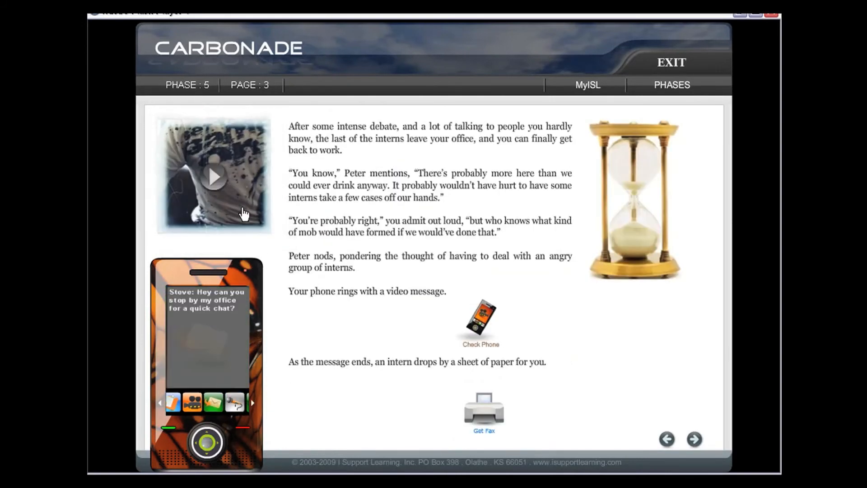
pyautogui.click(214, 175)
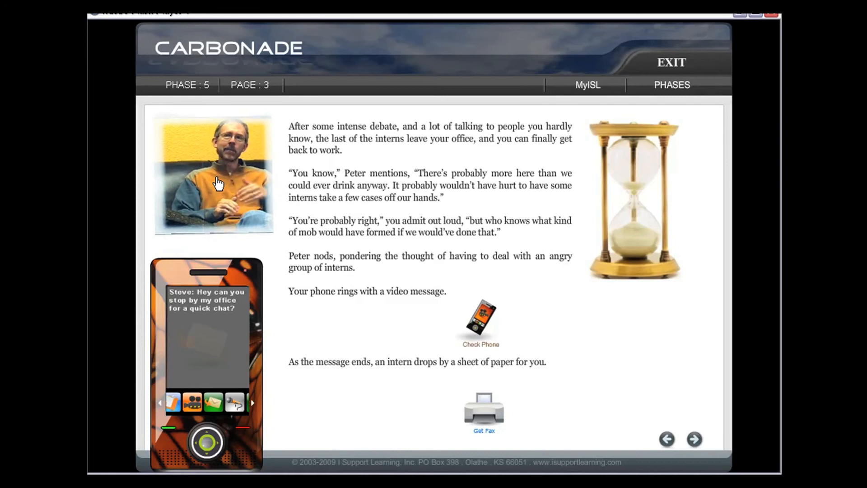
# View the From Greece to Gaming article, reach Phase 7 'The Big Picture', and tick Press conference.
pyautogui.click(485, 411)
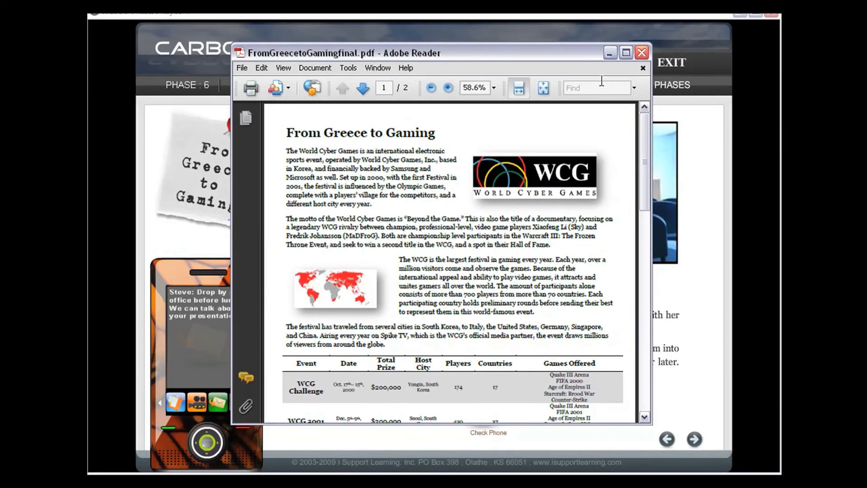
pyautogui.click(641, 53)
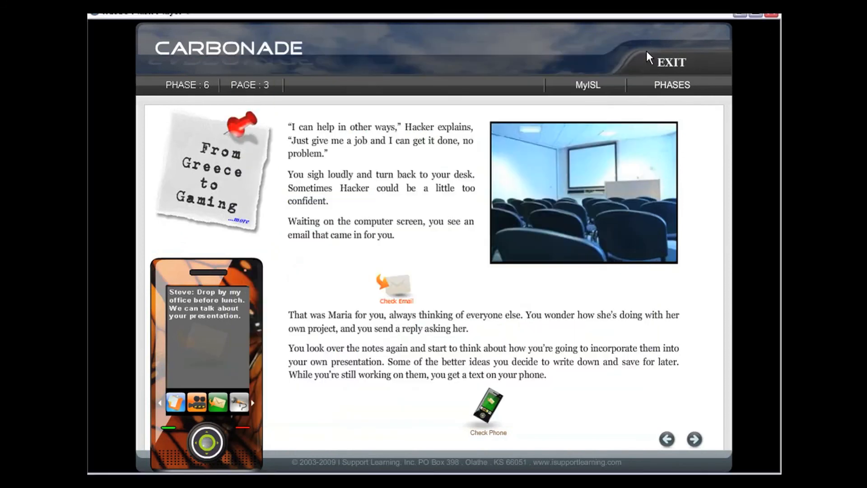
pyautogui.click(694, 439)
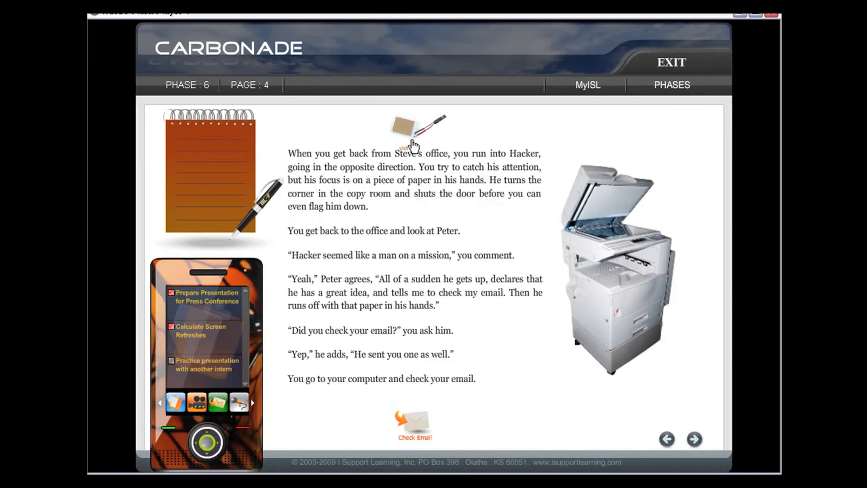
pyautogui.click(413, 140)
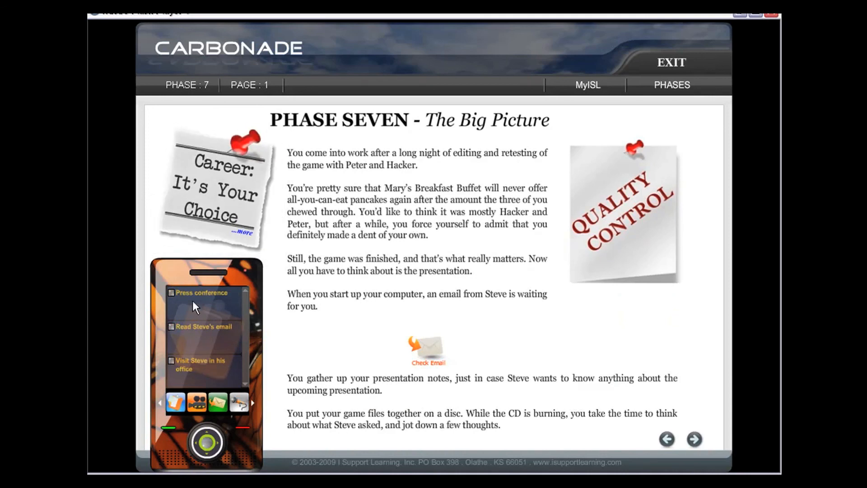
pyautogui.click(172, 292)
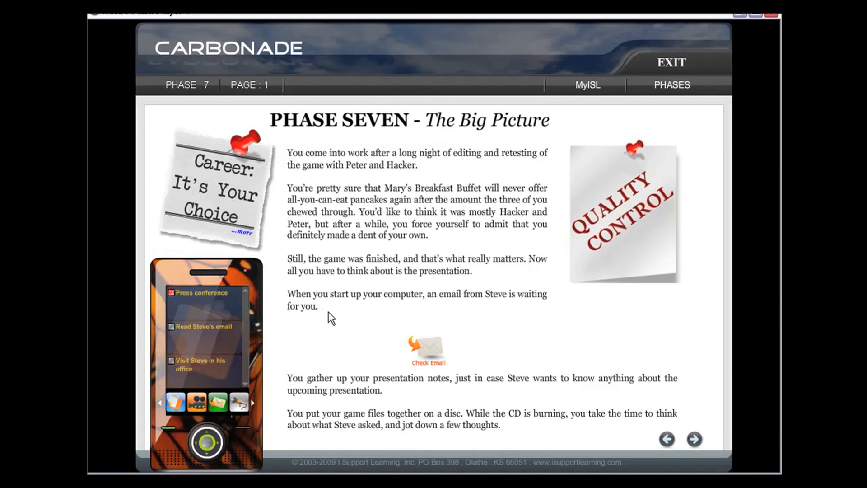